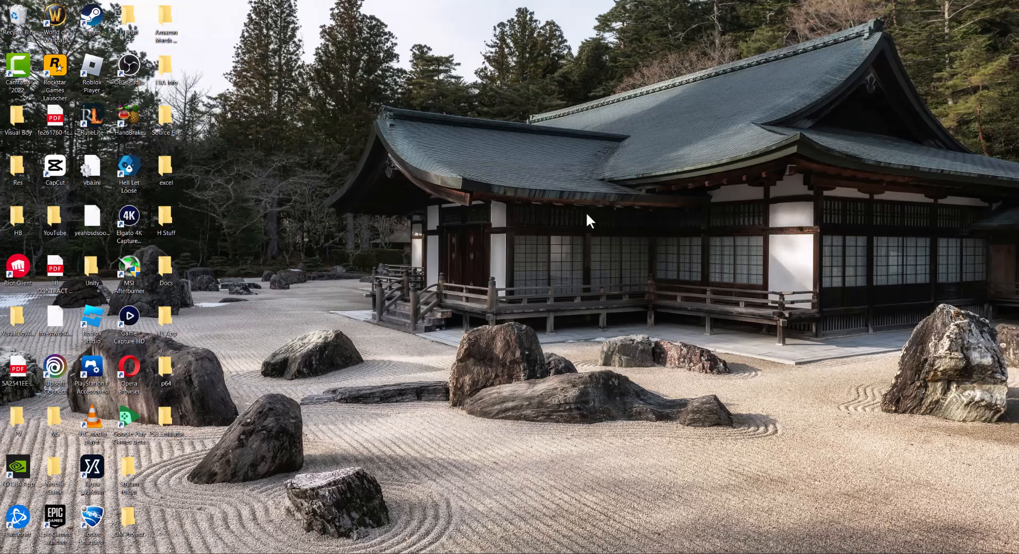
mouse_move(894, 486)
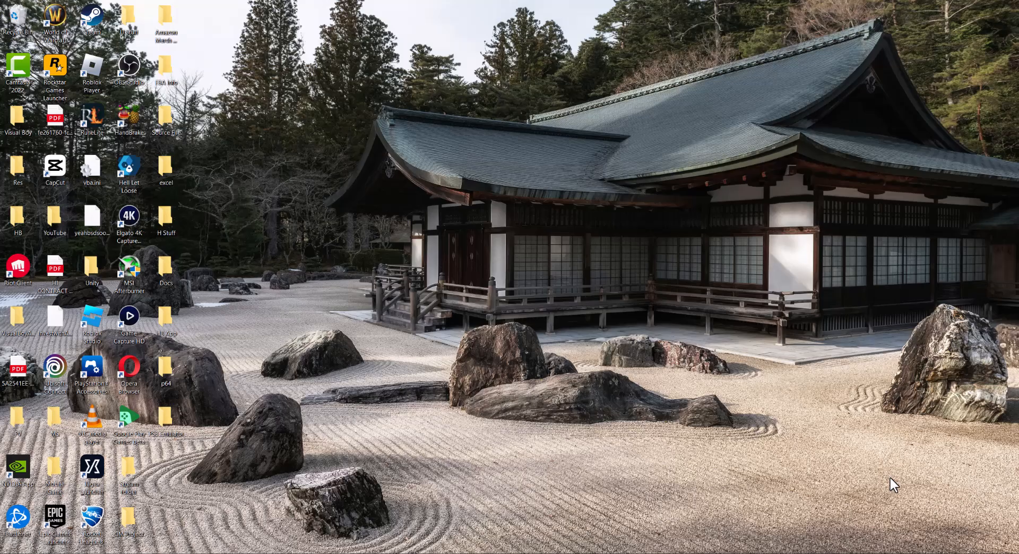
mouse_move(940, 552)
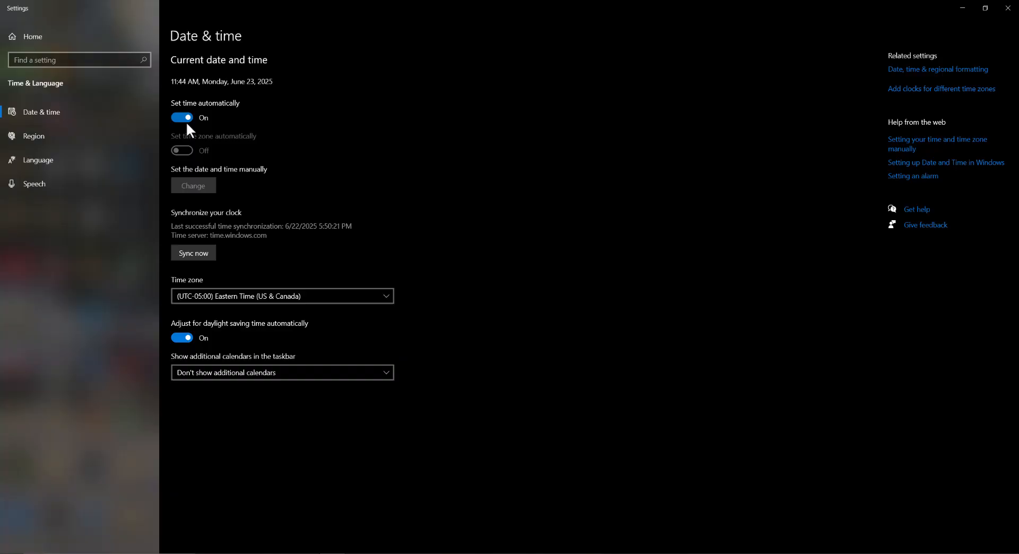
- Turn Set time automatically off and back on, then sync the clock with time.windows.com
left_click(181, 118)
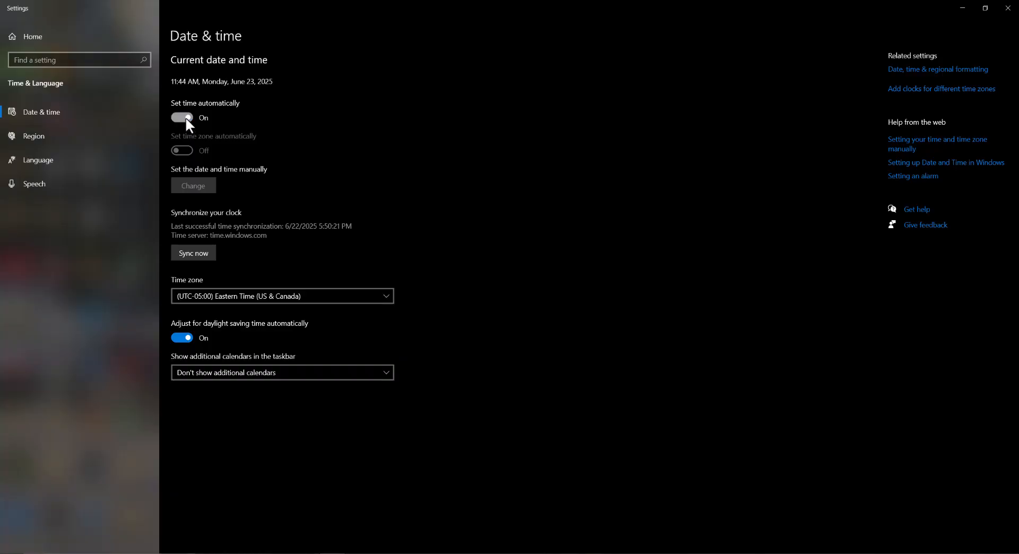
left_click(182, 117)
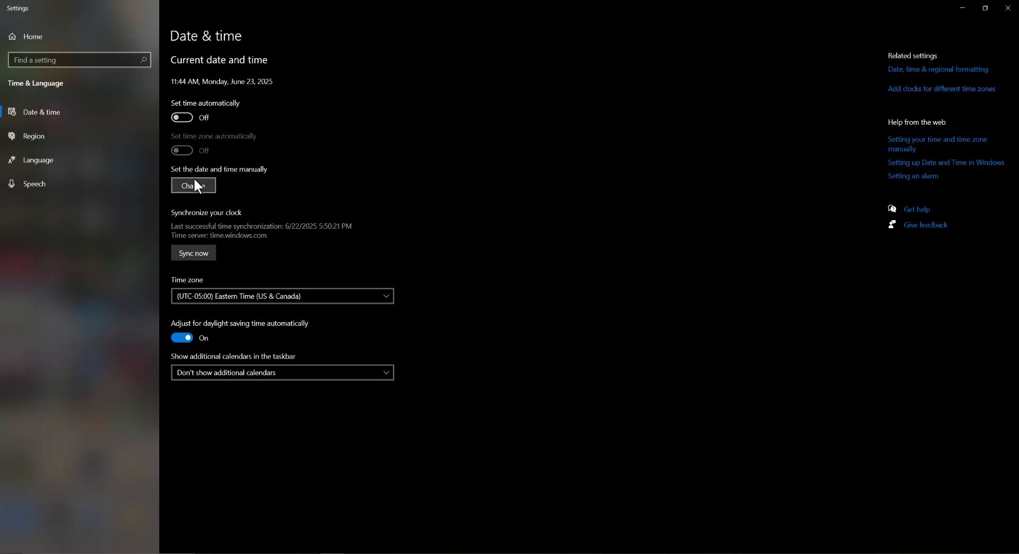
left_click(181, 118)
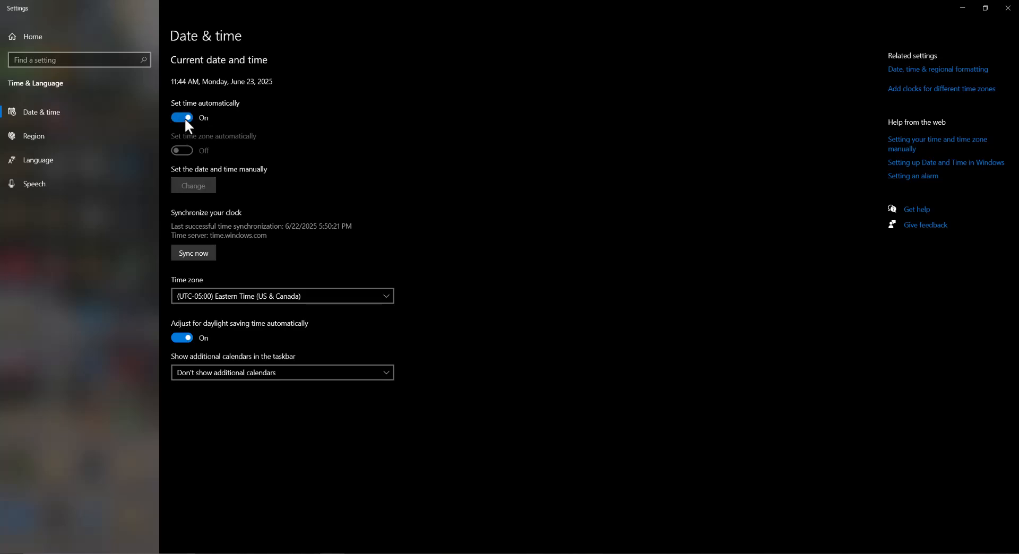
left_click(193, 252)
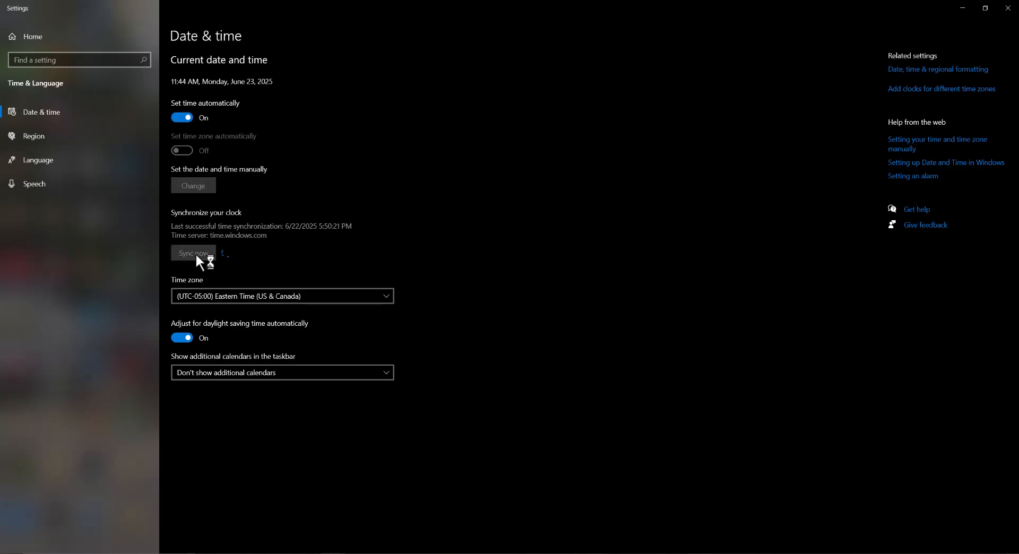
left_click(192, 252)
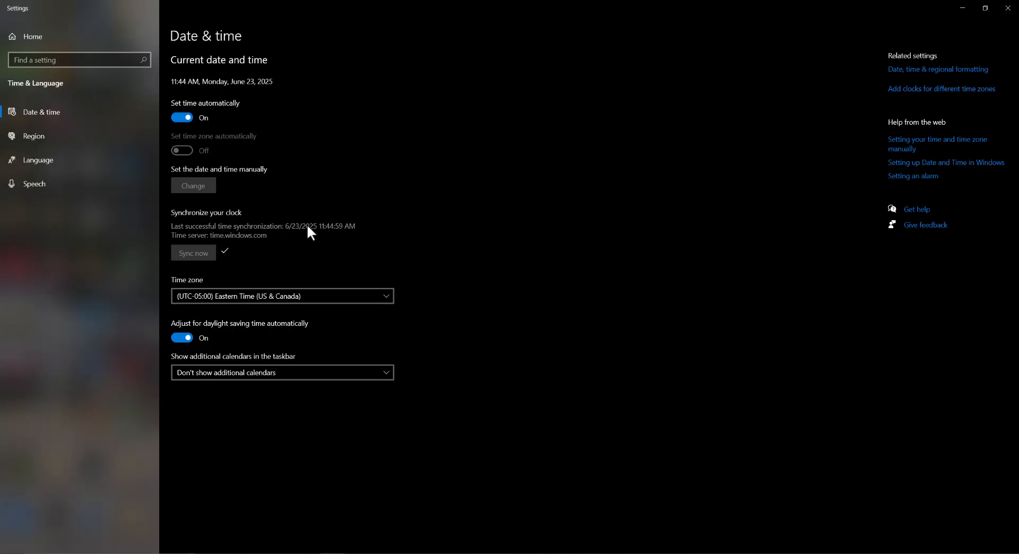
mouse_move(316, 233)
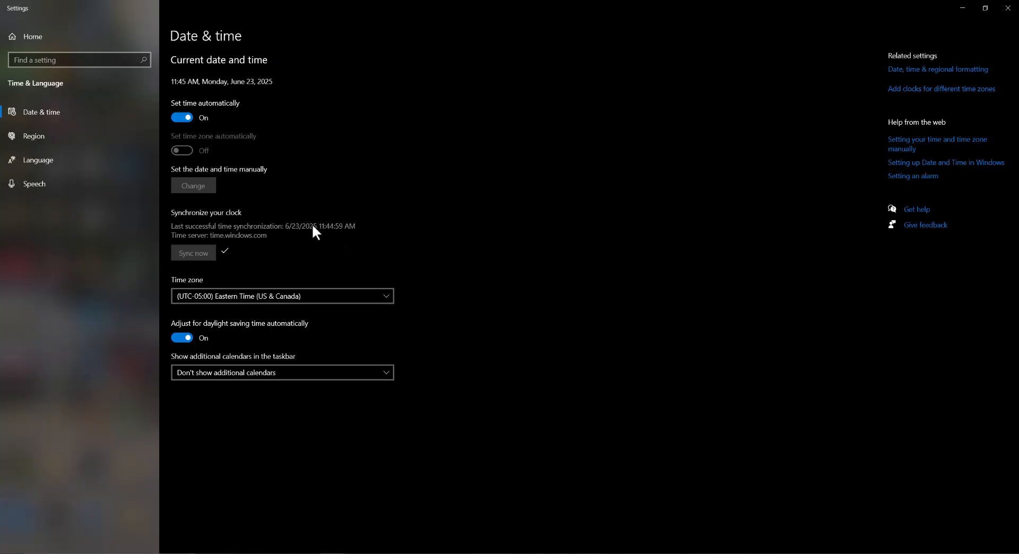